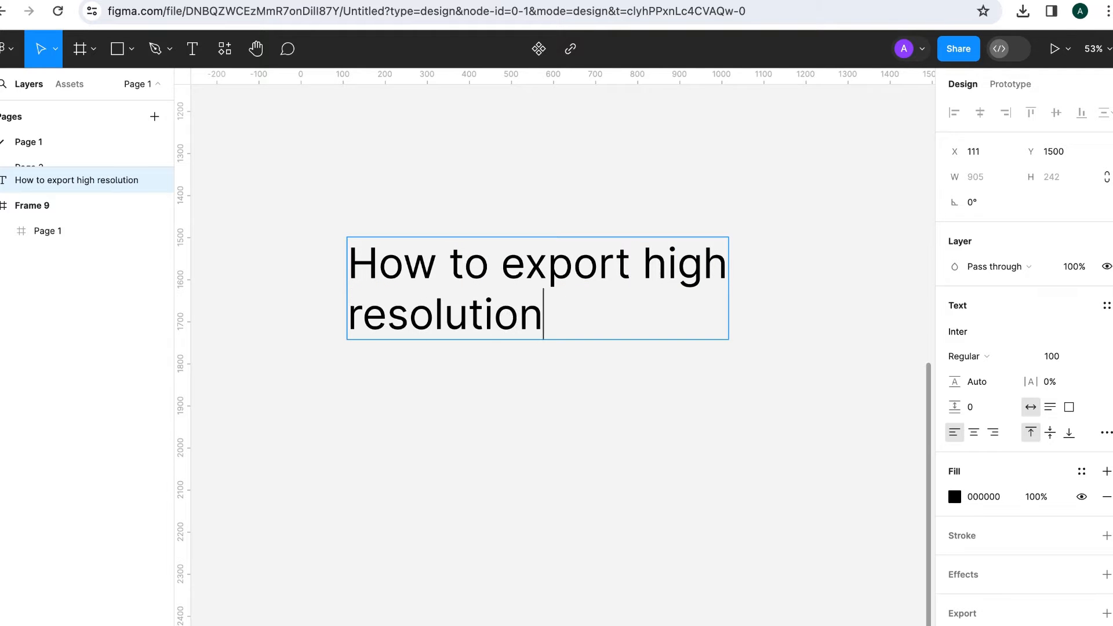
Complete the heading to read 'How to export high resolution images in figma'
type("images in figma")
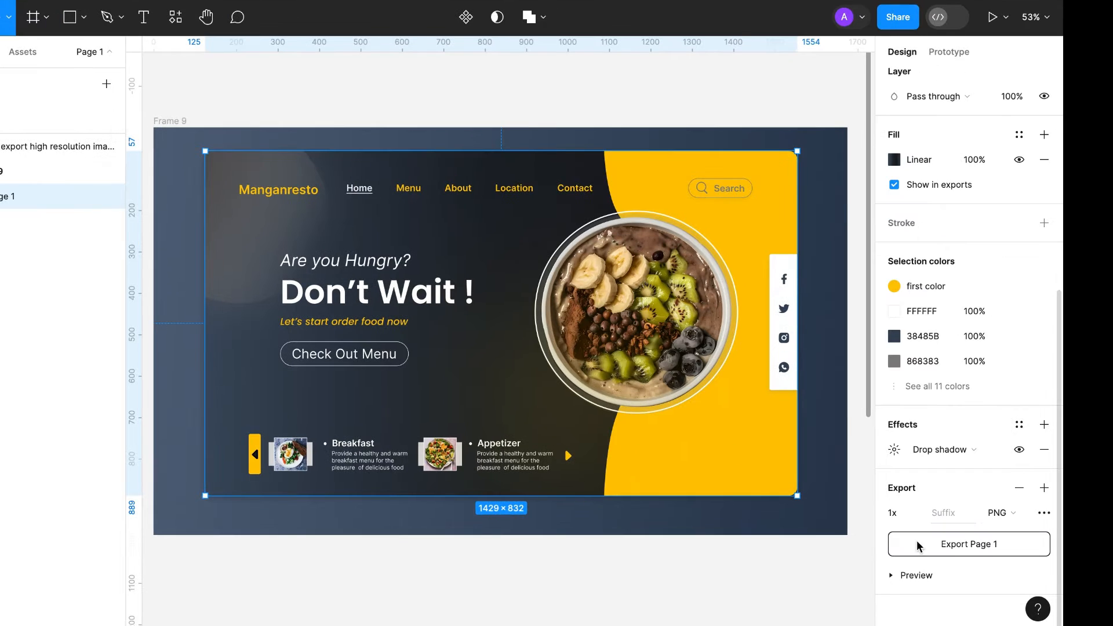
Settle the export scale at 2x after briefly trying 3x
left_click(897, 512)
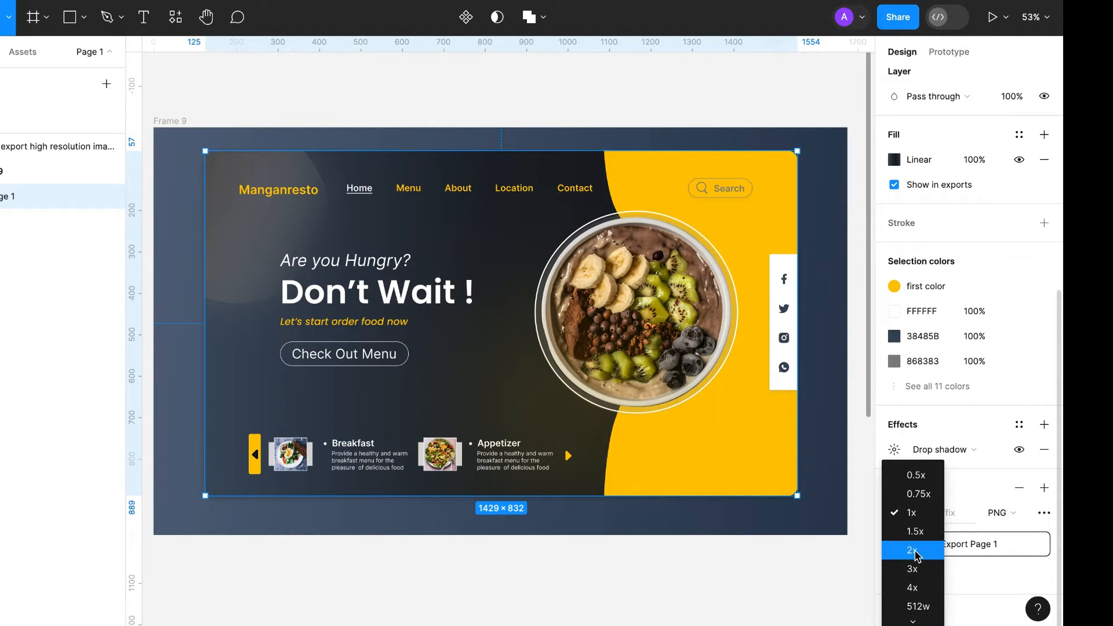
left_click(912, 551)
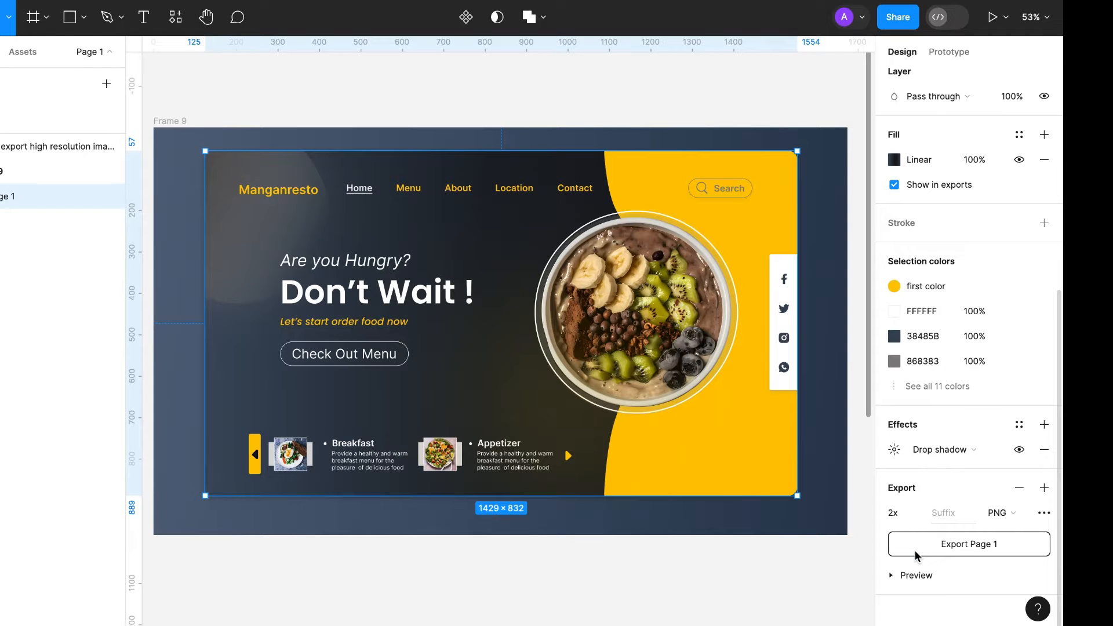
left_click(897, 513)
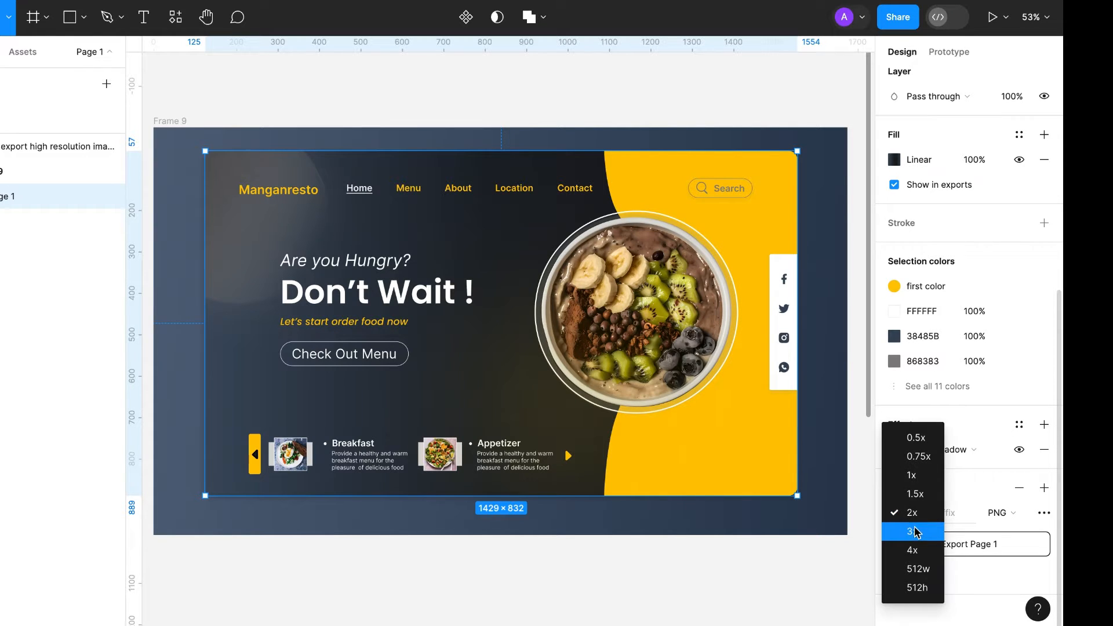
left_click(910, 532)
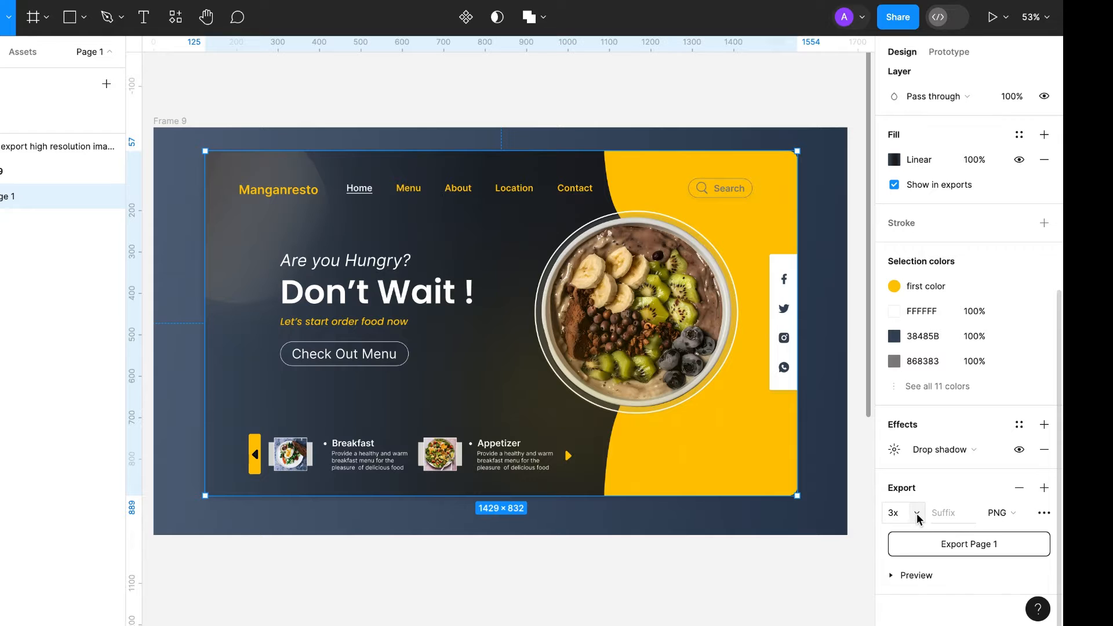
left_click(895, 512)
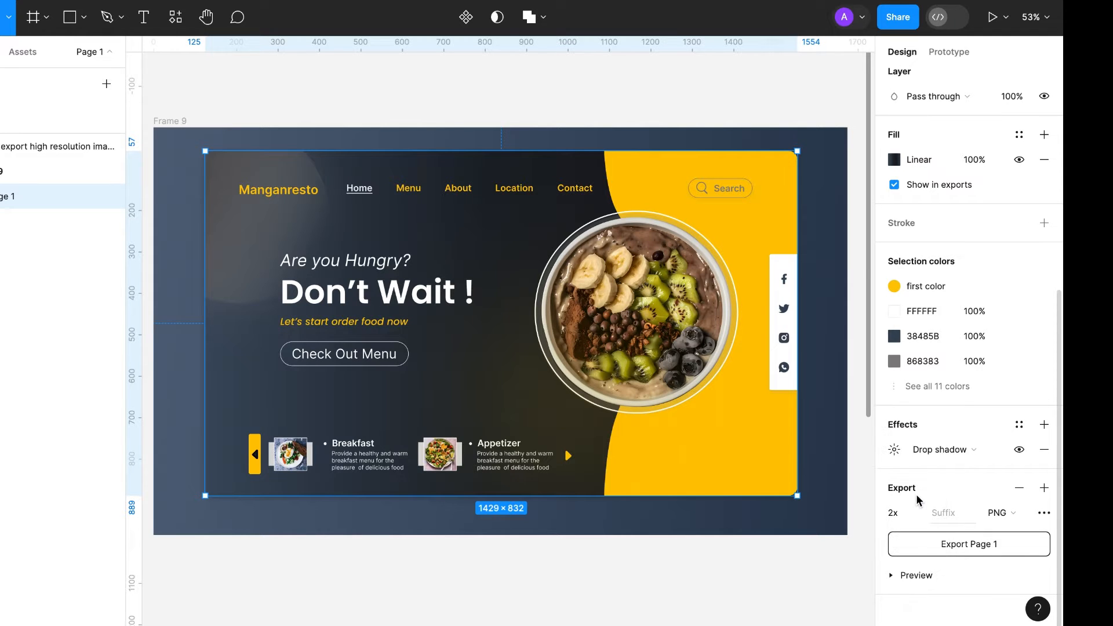
mouse_move(962, 548)
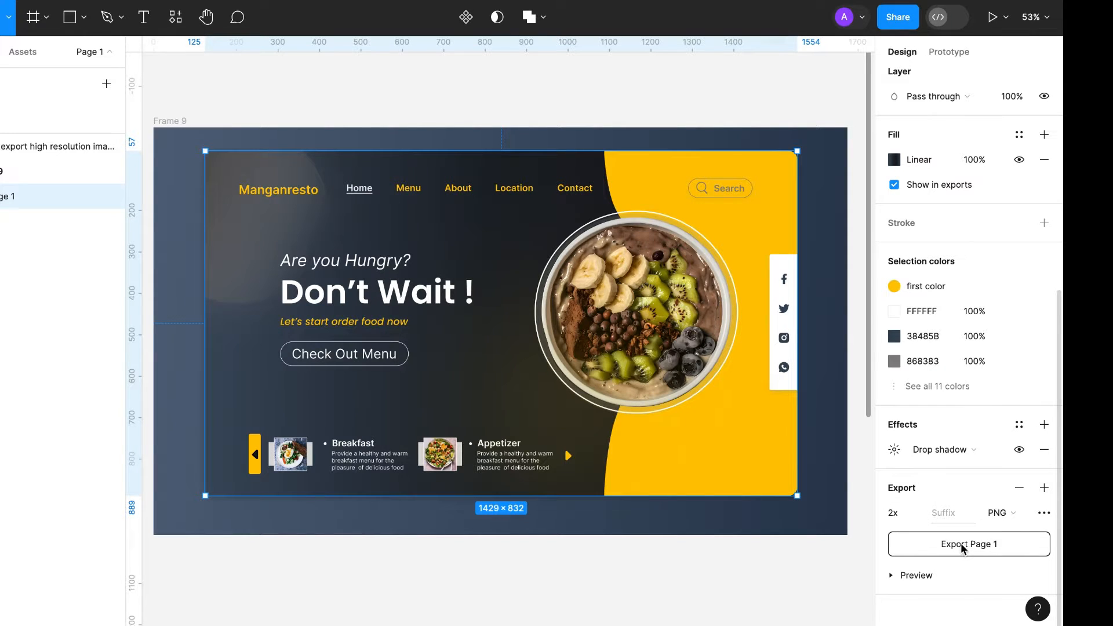
Export the landing page frame as a 2x PNG image
left_click(968, 544)
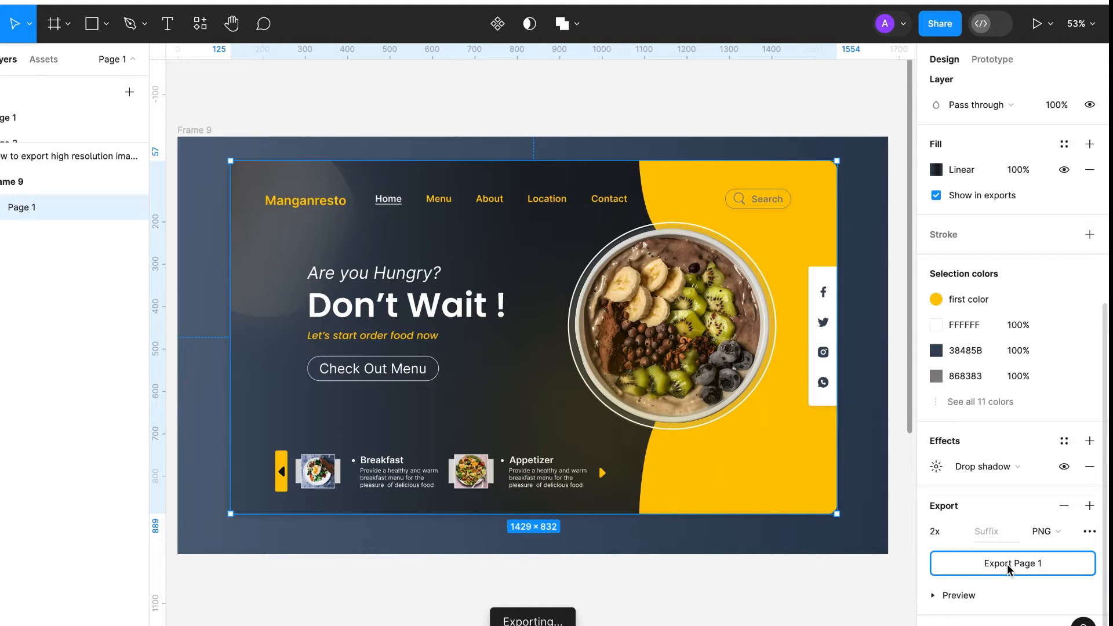
left_click(1012, 563)
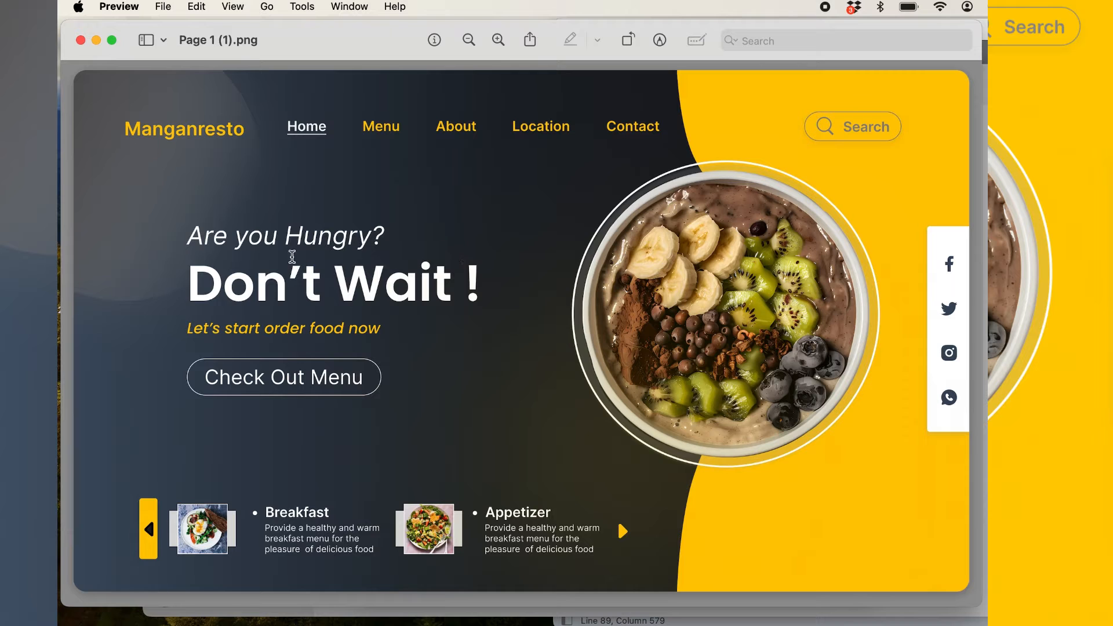
mouse_move(359, 523)
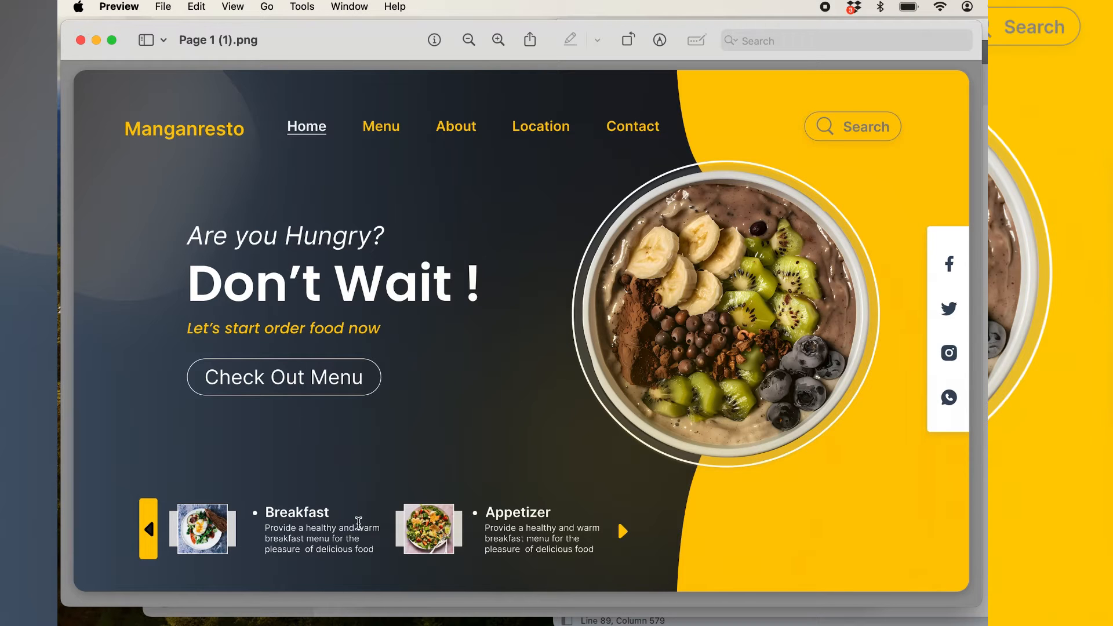
mouse_move(332, 430)
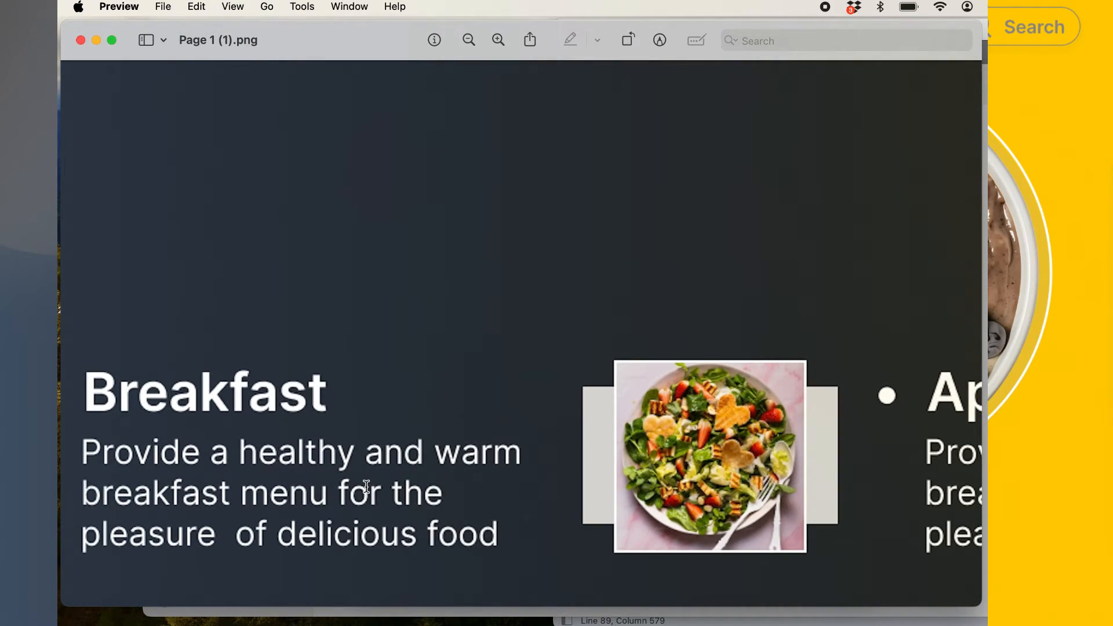
mouse_move(412, 573)
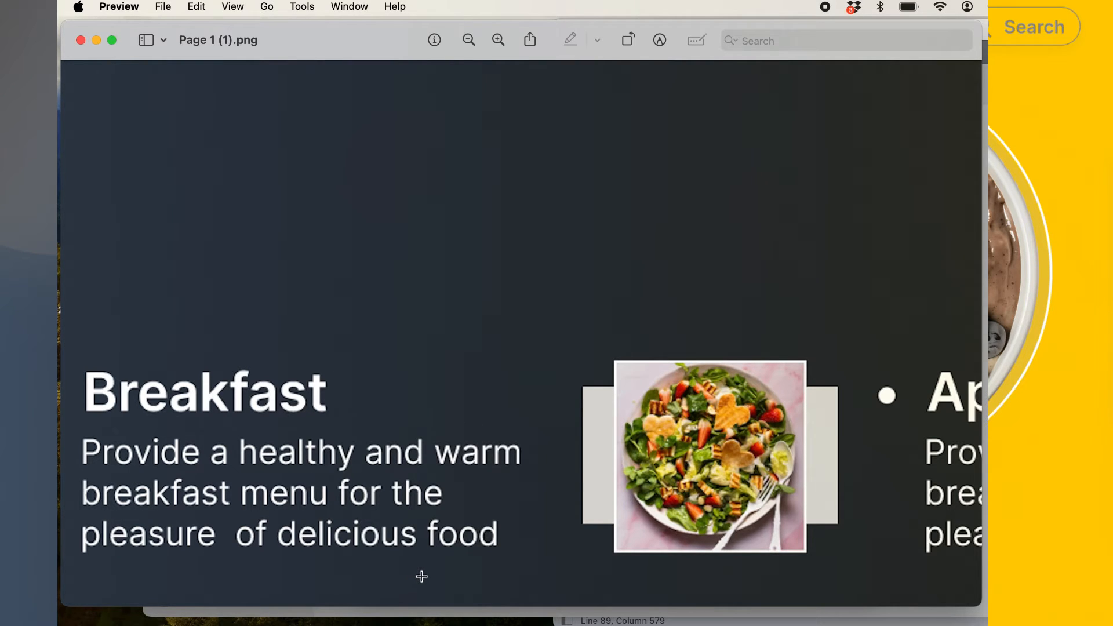
mouse_move(159, 438)
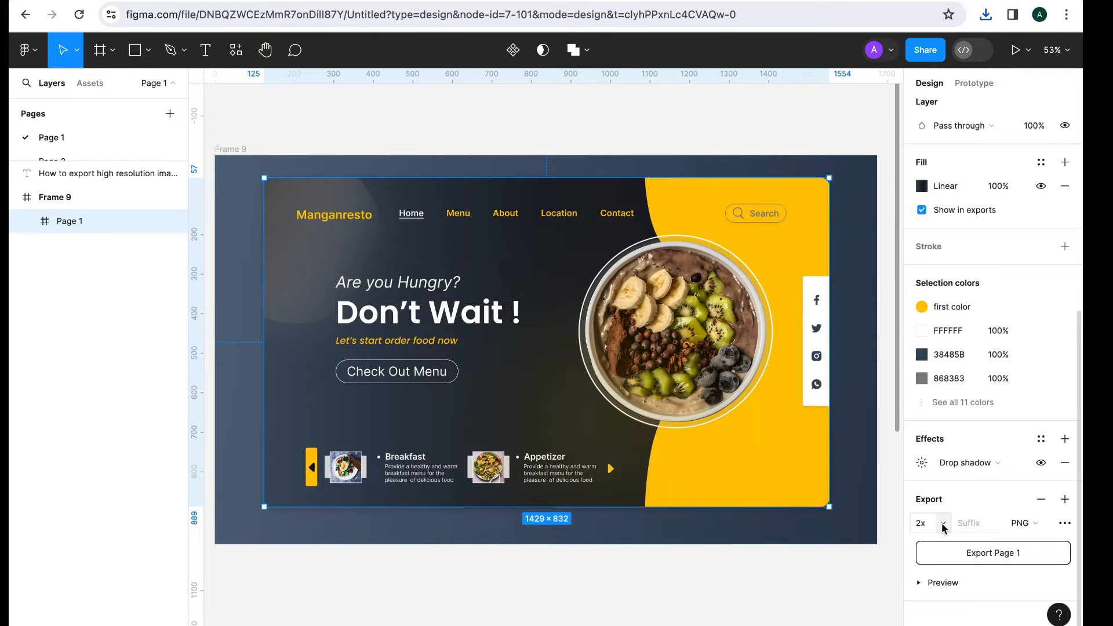
Export the landing page frame as a 1x PDF, 'Page 1.pdf'
left_click(930, 523)
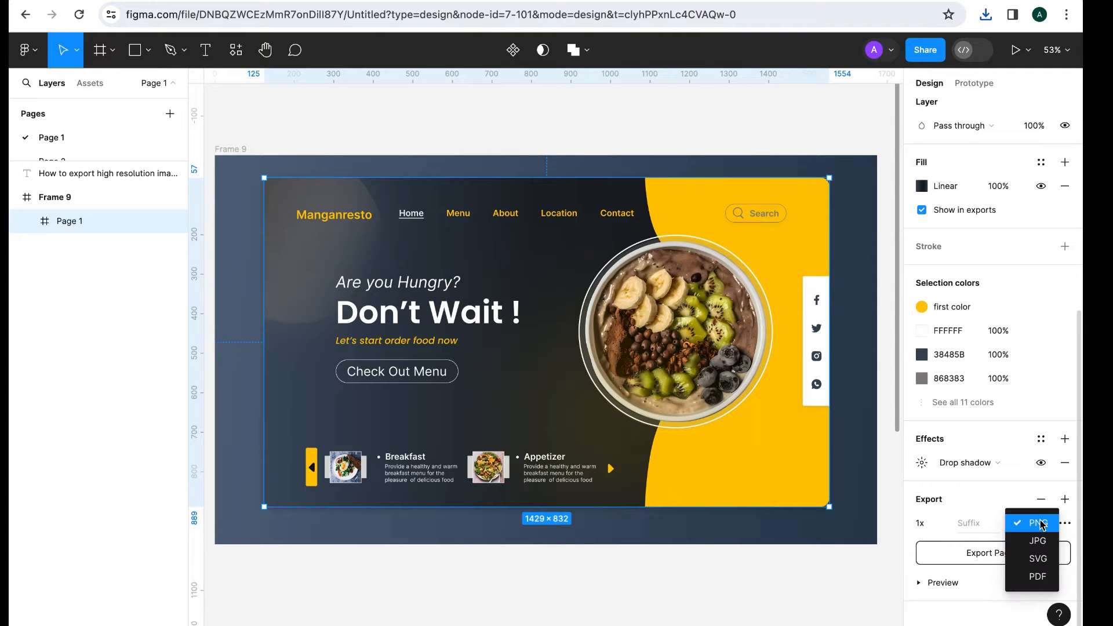
left_click(1037, 576)
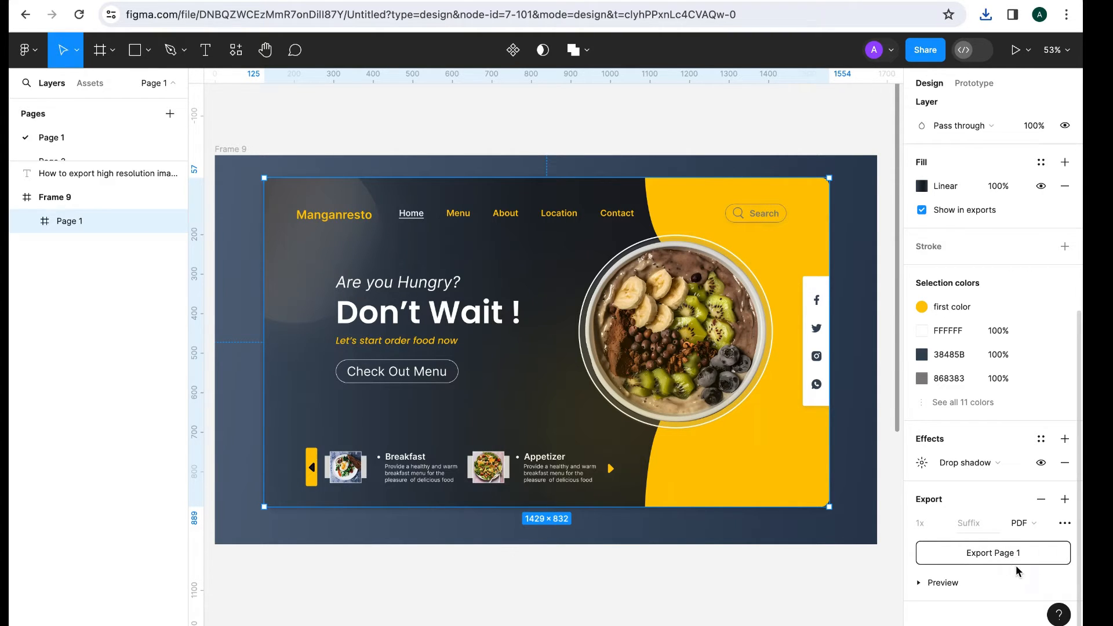
left_click(993, 553)
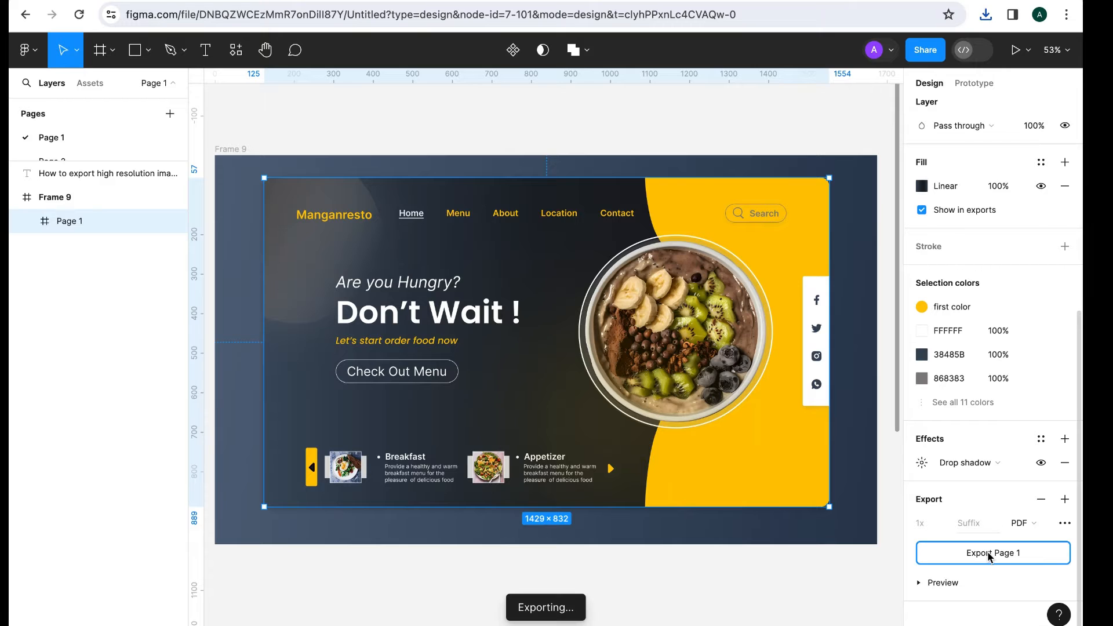
left_click(993, 553)
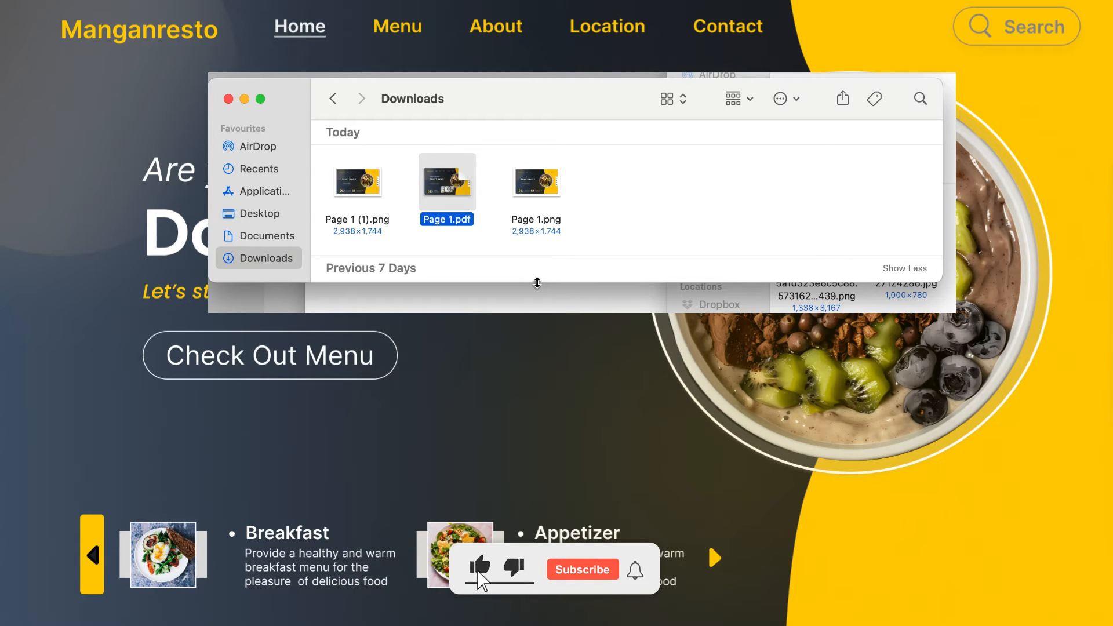
Open 'Page 1.pdf' from Downloads in Preview and inspect the appetizer text
double_click(446, 181)
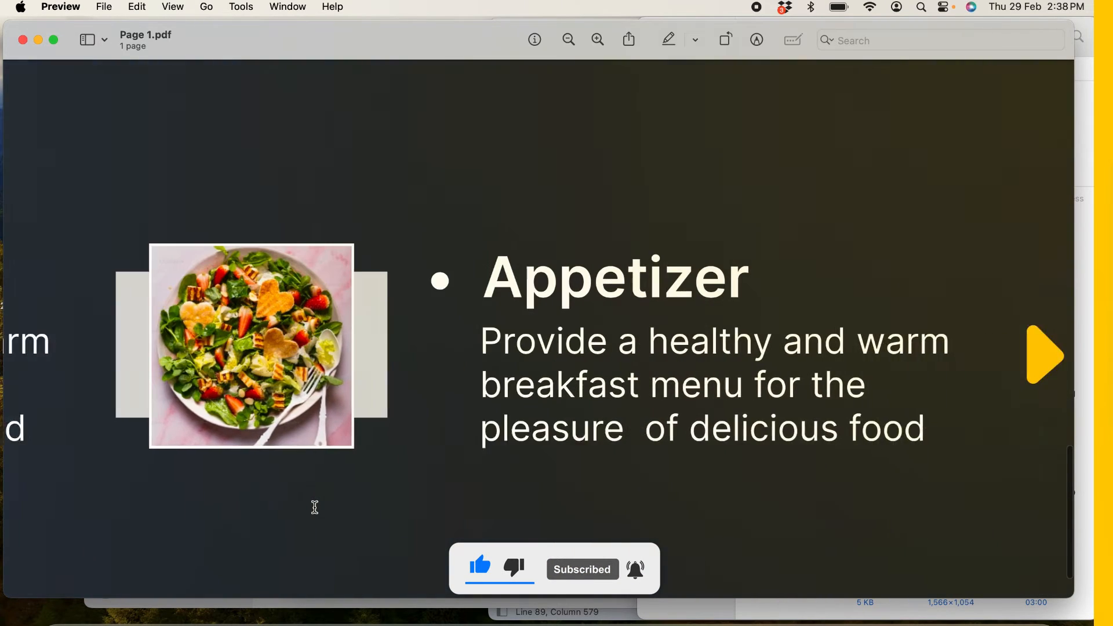
left_click(1044, 355)
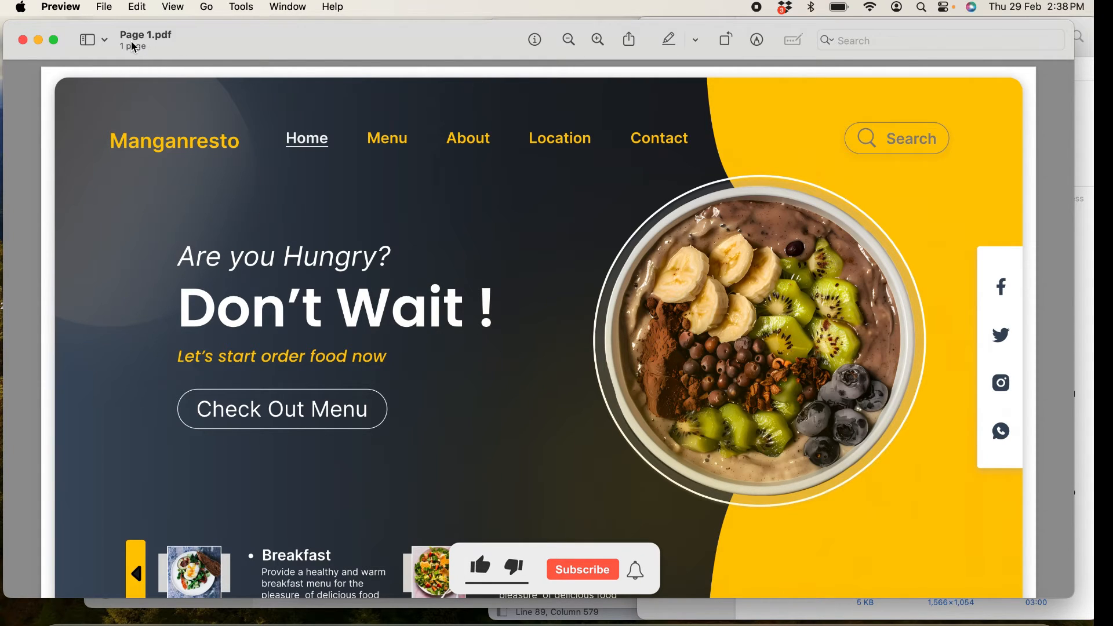
Export the PDF from Preview as 'Page 1 png file', a 300 pixels/inch PNG
left_click(104, 6)
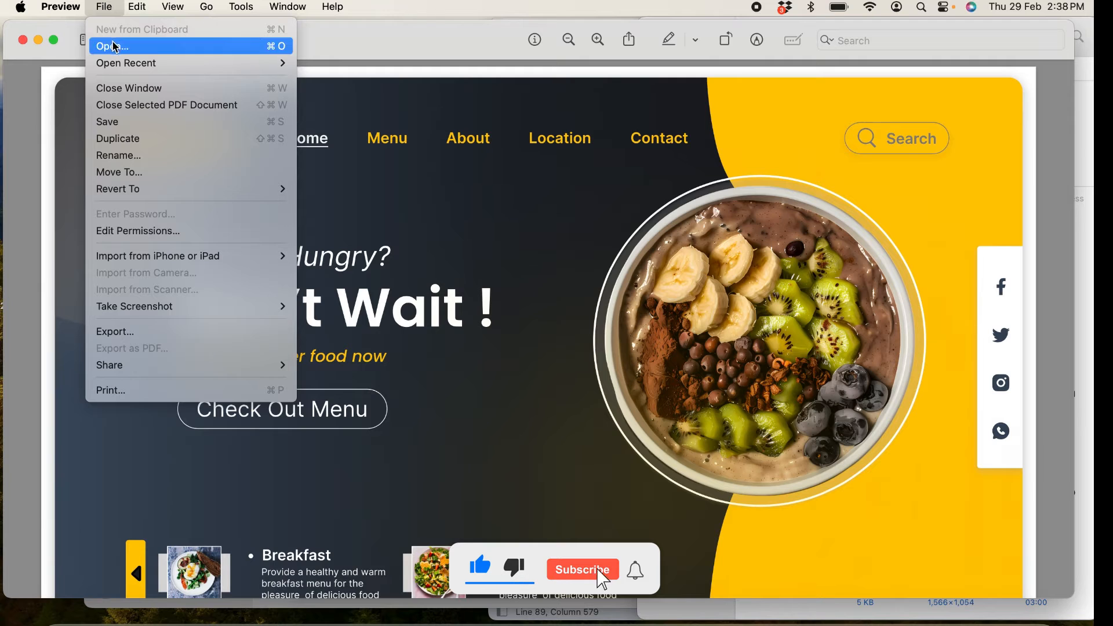
mouse_move(128, 332)
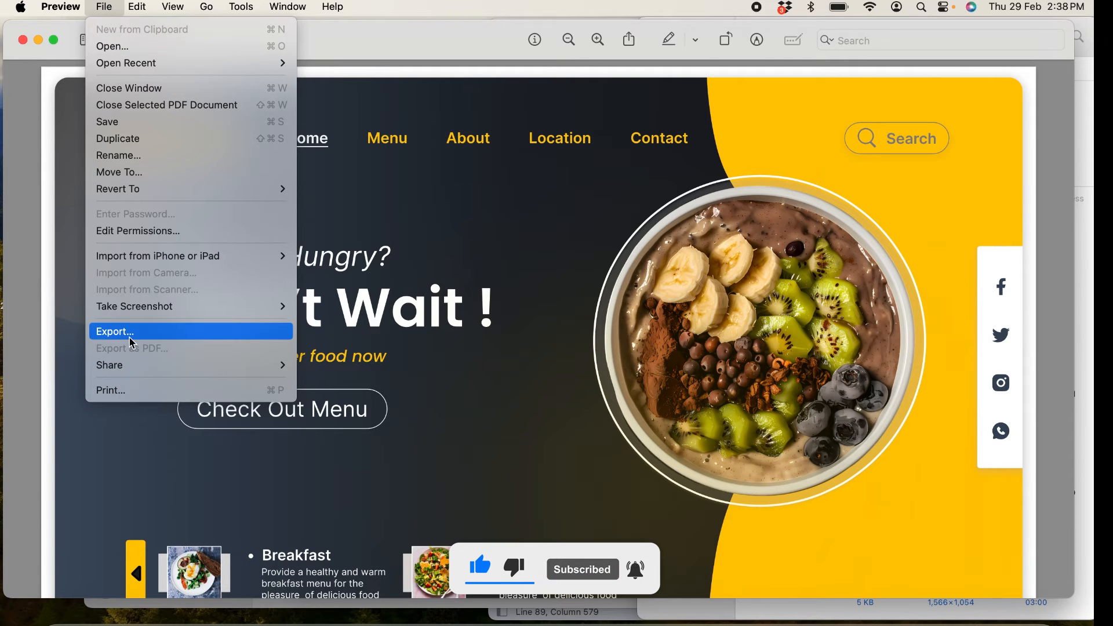
left_click(114, 331)
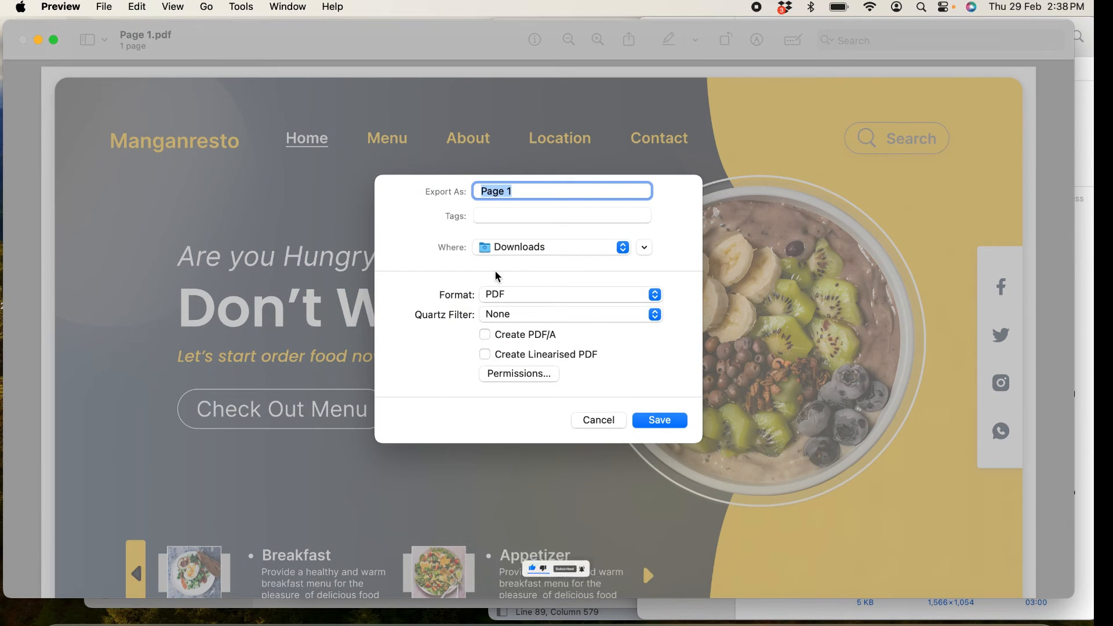
left_click(521, 191)
type(" png fi")
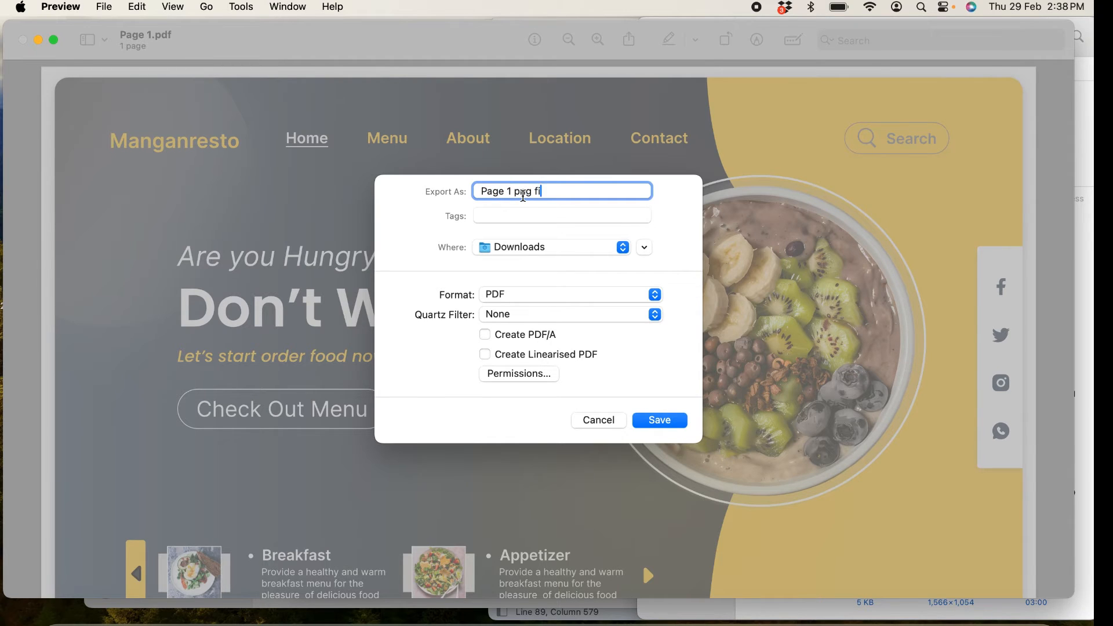
type("le")
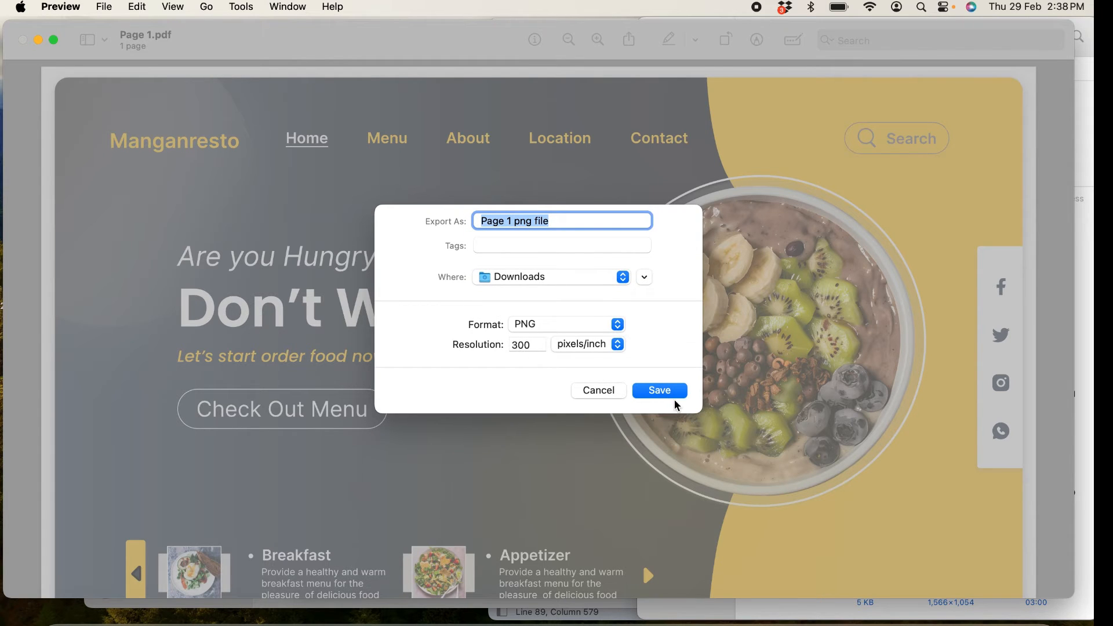
left_click(658, 391)
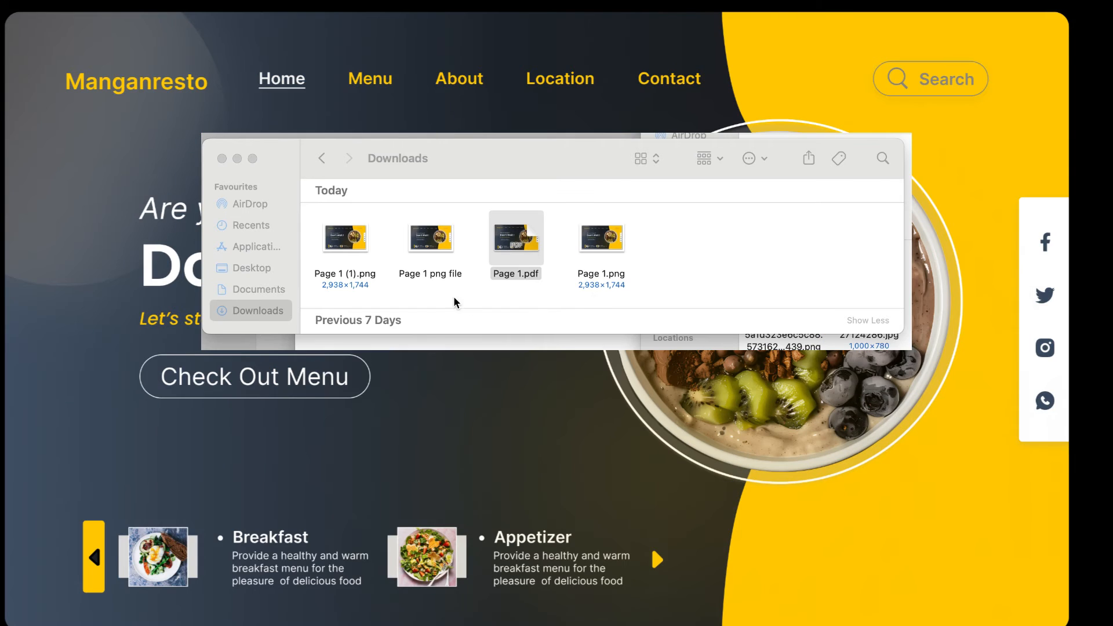
Open the new 'Page 1 png file' from Downloads in Preview
left_click(430, 238)
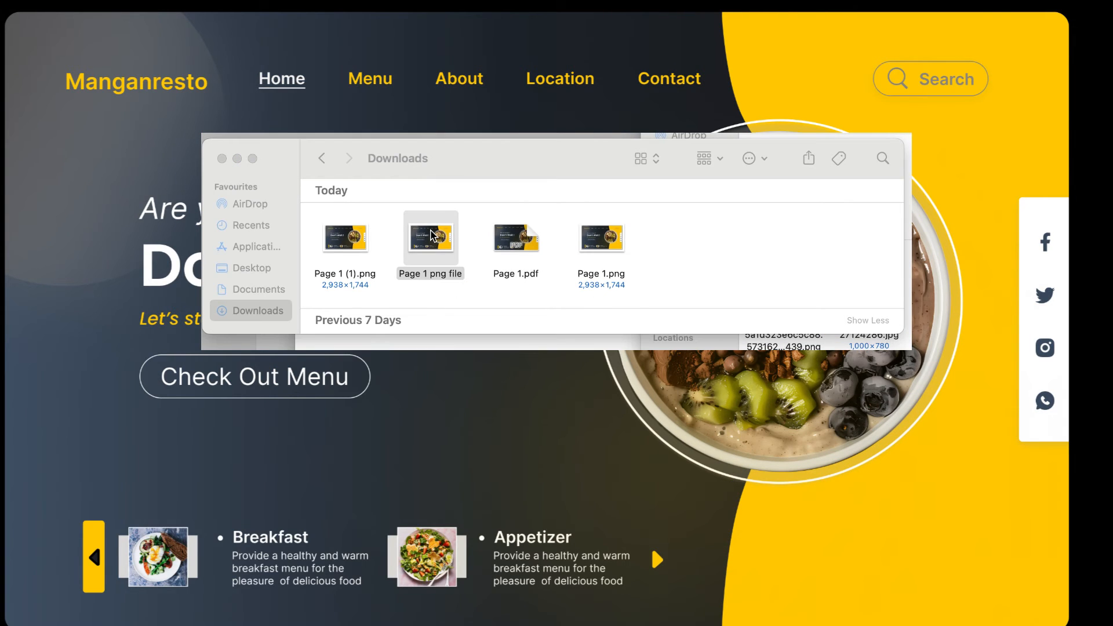
double_click(430, 237)
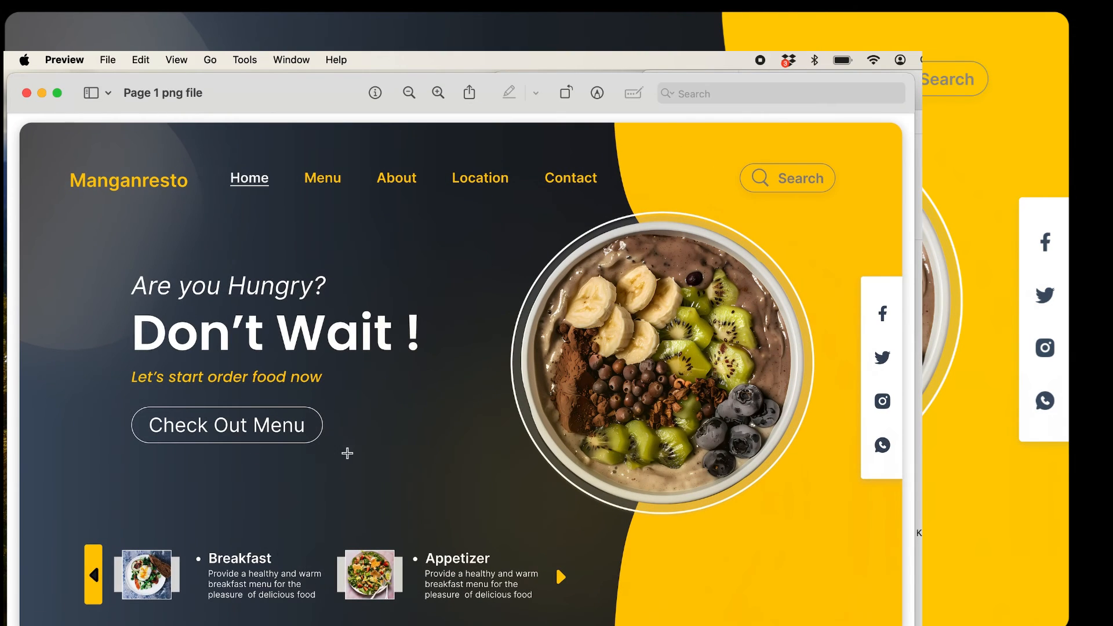